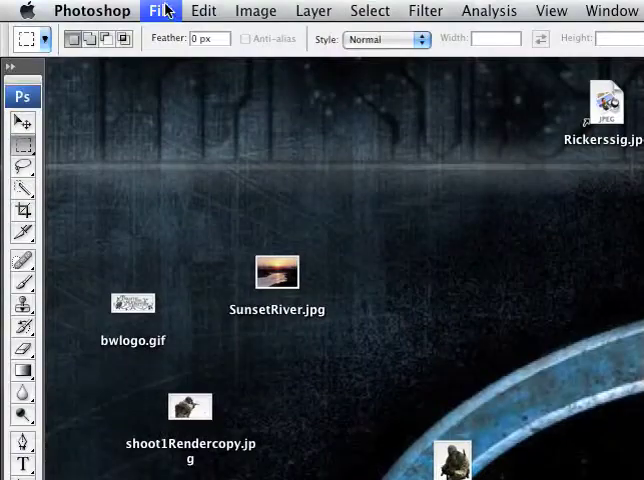
# - Close the untitled grunge texture document without saving it
pyautogui.click(159, 11)
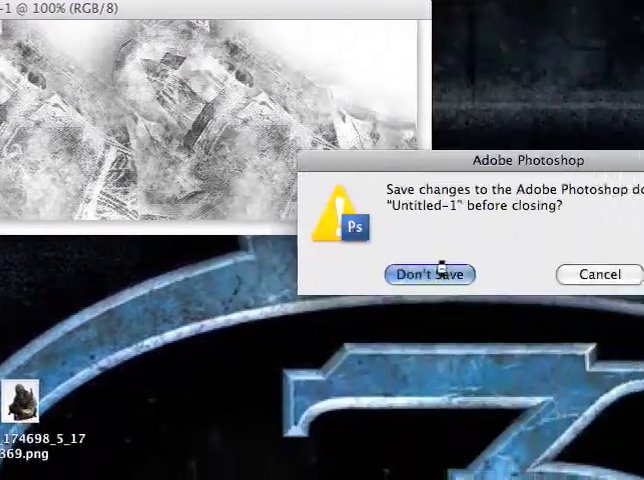
pyautogui.click(428, 274)
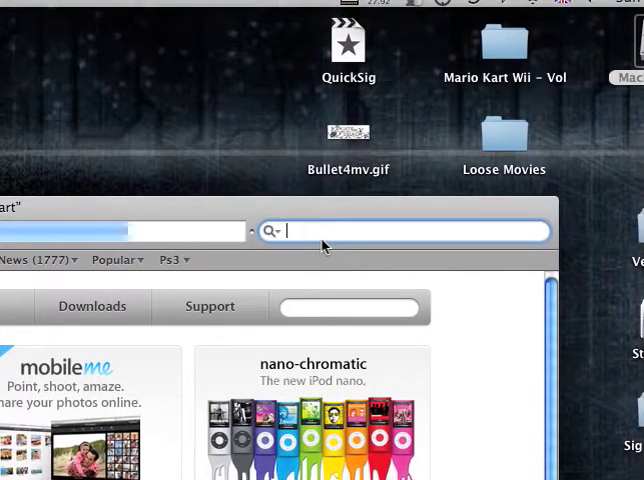
# - Google 'brushes', then go to deviantART's Browse Resources page
pyautogui.write('br')
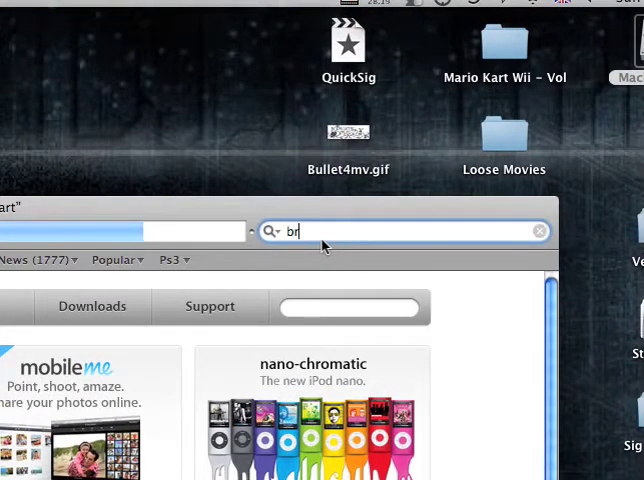
pyautogui.write('ushes')
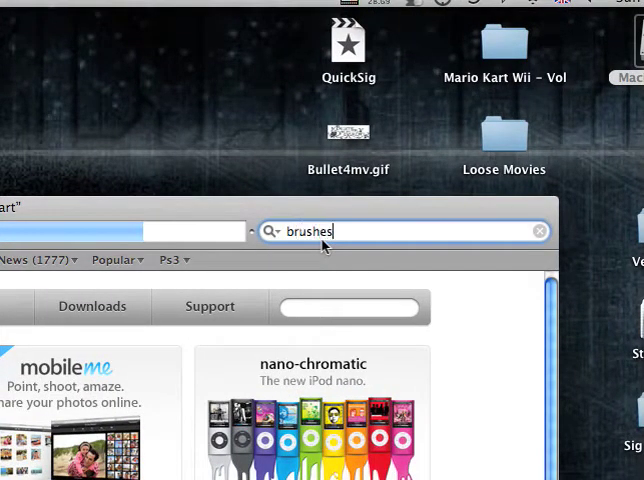
pyautogui.press('Return')
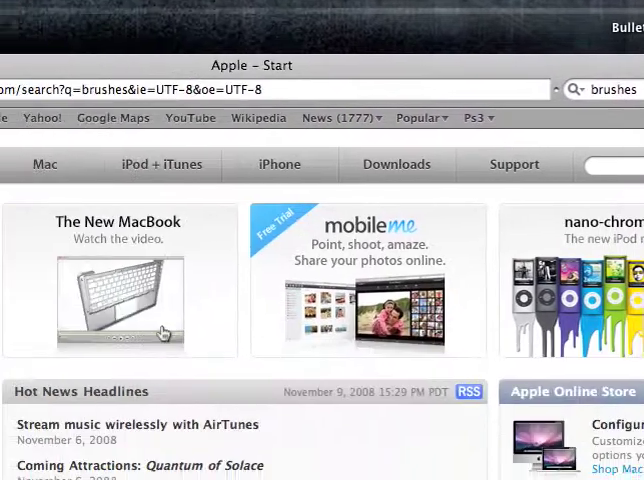
pyautogui.scroll(-3)
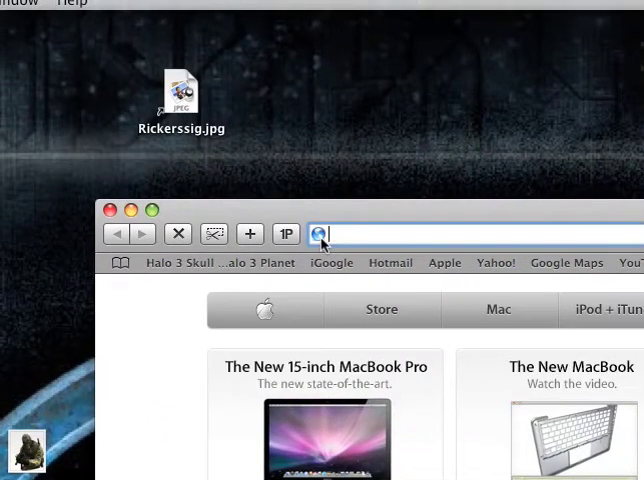
pyautogui.write('deviantart')
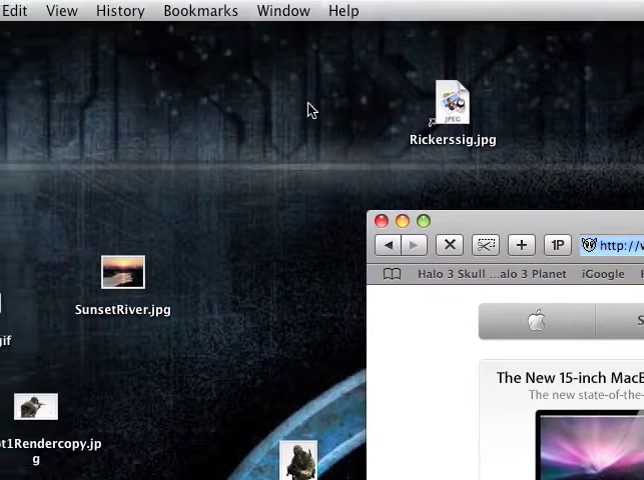
pyautogui.click(120, 10)
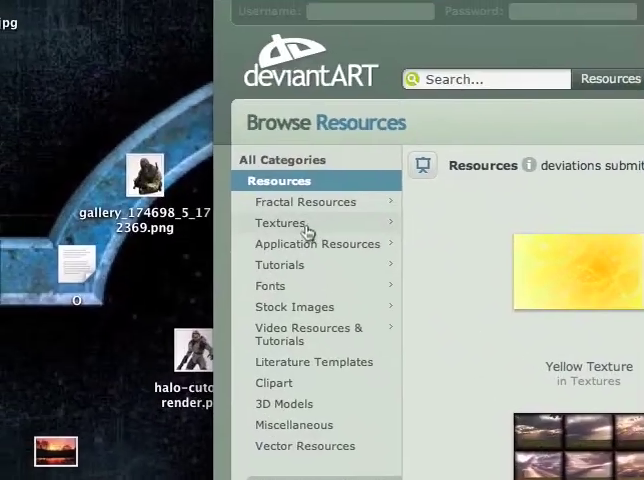
# - Browse Application Resources and filter to the Photoshop Brushes gallery
pyautogui.click(318, 243)
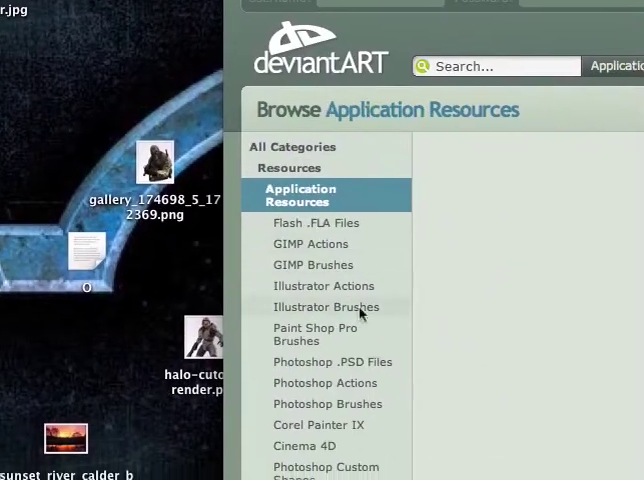
pyautogui.scroll(-3)
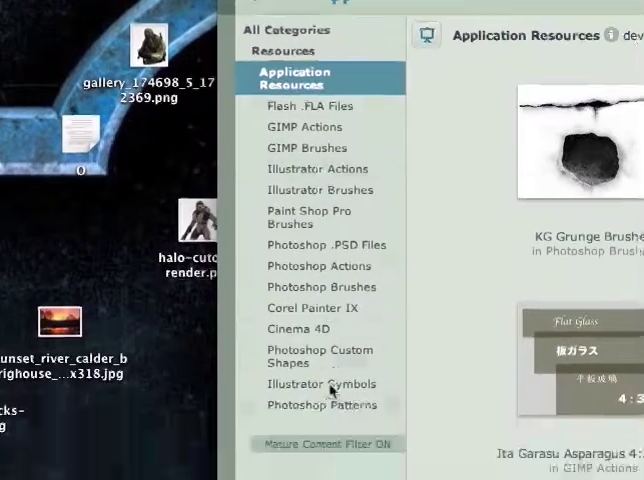
pyautogui.scroll(-3)
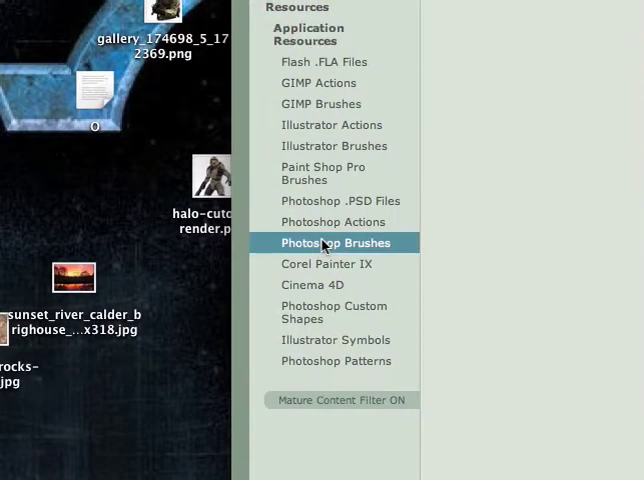
pyautogui.click(336, 242)
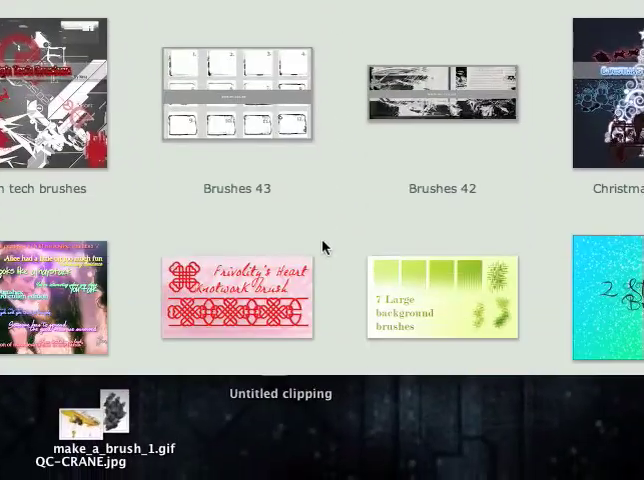
# - Scroll the brush thumbnails and open the KG Grunge Brushes deviation page
pyautogui.scroll(-3)
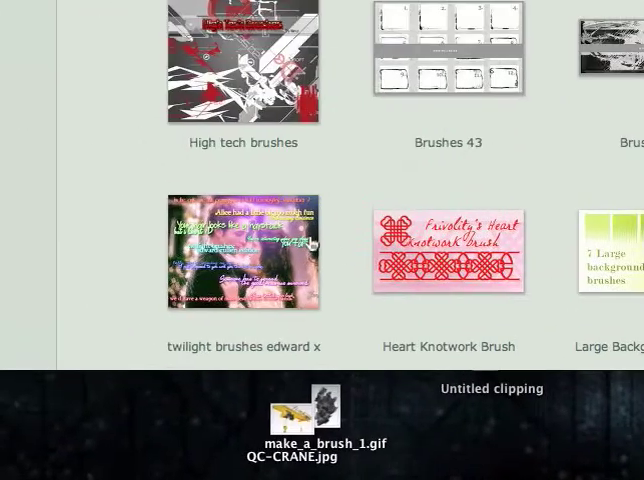
pyautogui.scroll(3)
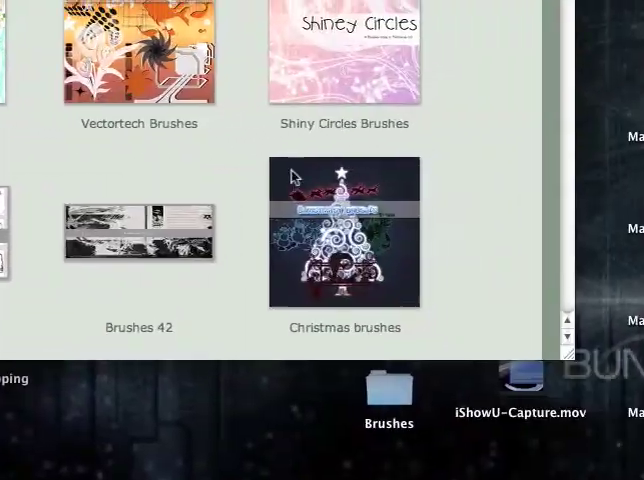
pyautogui.scroll(-3)
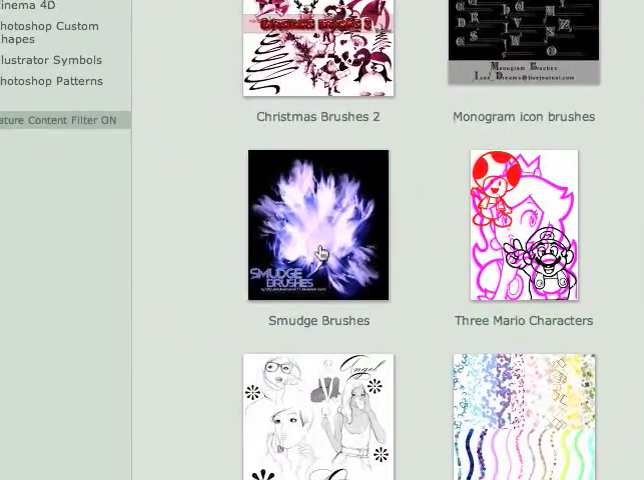
pyautogui.scroll(3)
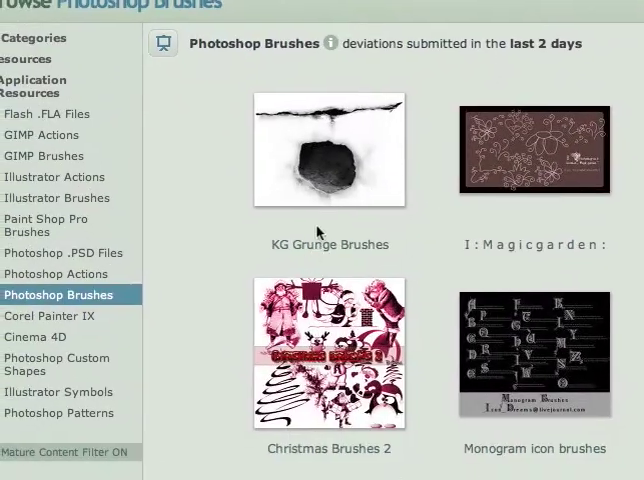
pyautogui.scroll(-3)
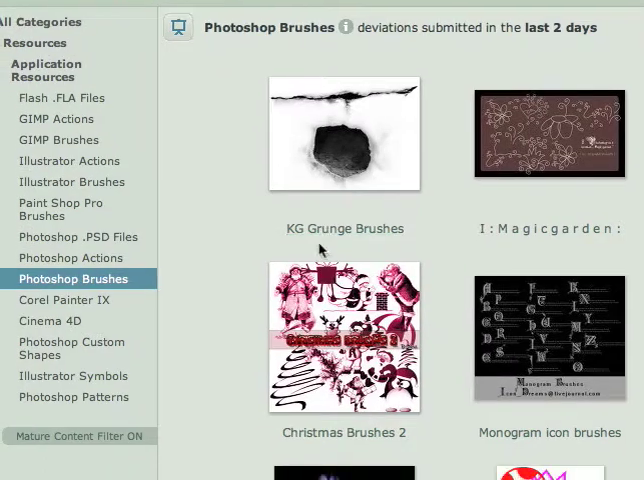
pyautogui.click(343, 135)
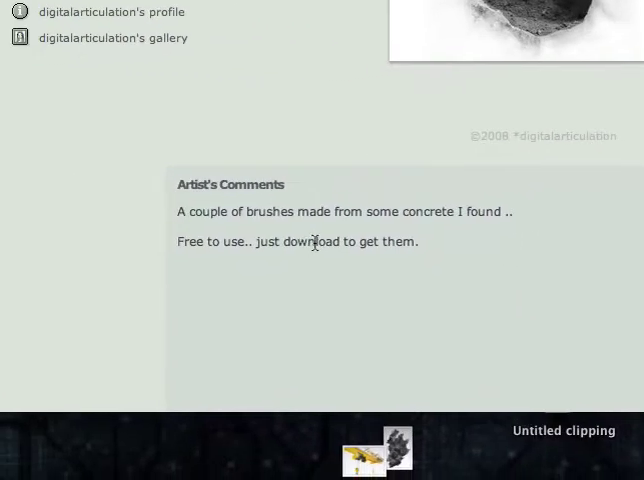
pyautogui.scroll(3)
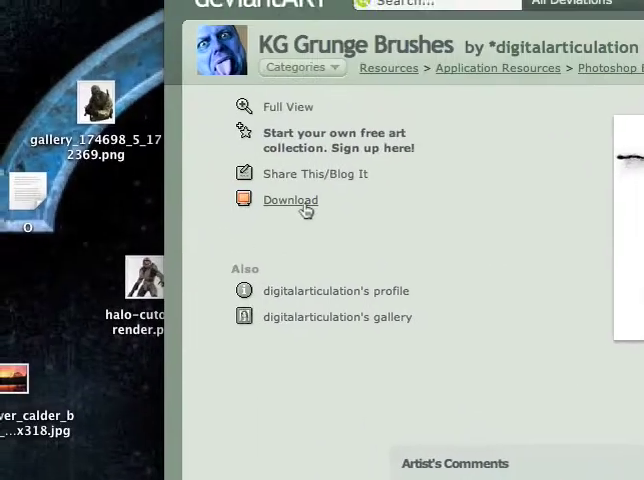
pyautogui.scroll(-3)
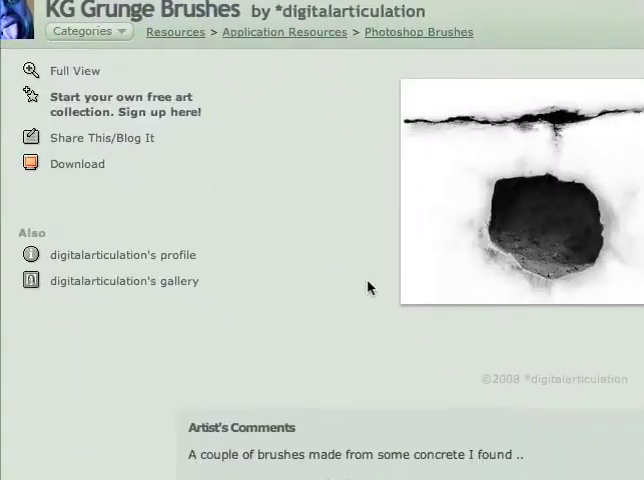
pyautogui.scroll(-3)
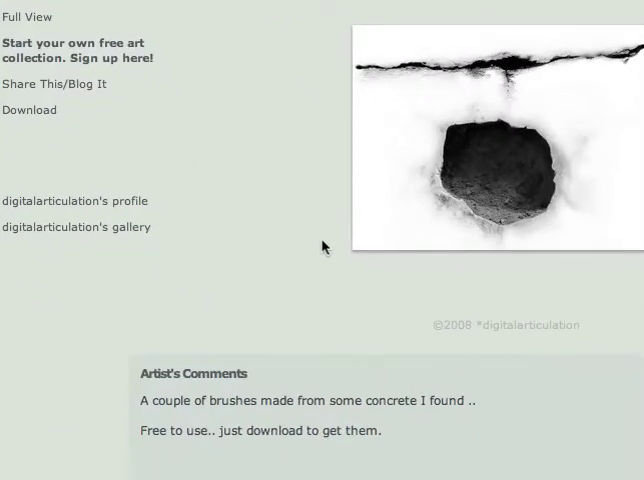
pyautogui.scroll(-3)
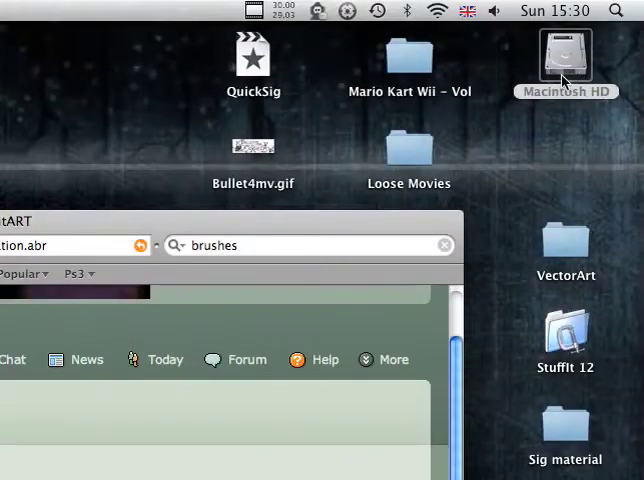
# - Navigate Macintosh HD > Applications > Adobe Photoshop CS3 into its Presets folder
pyautogui.doubleClick(566, 55)
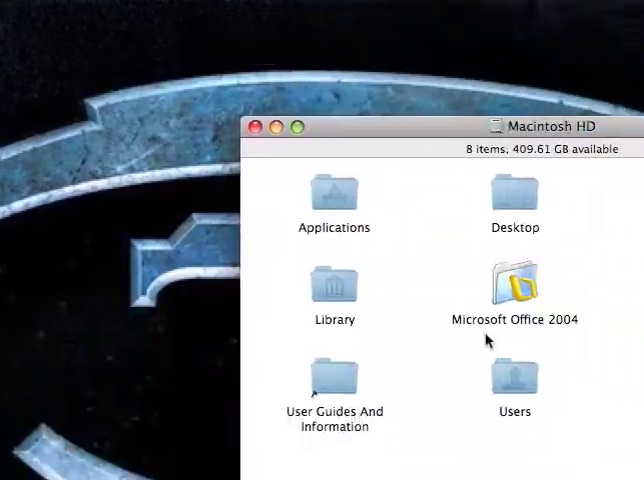
pyautogui.doubleClick(333, 190)
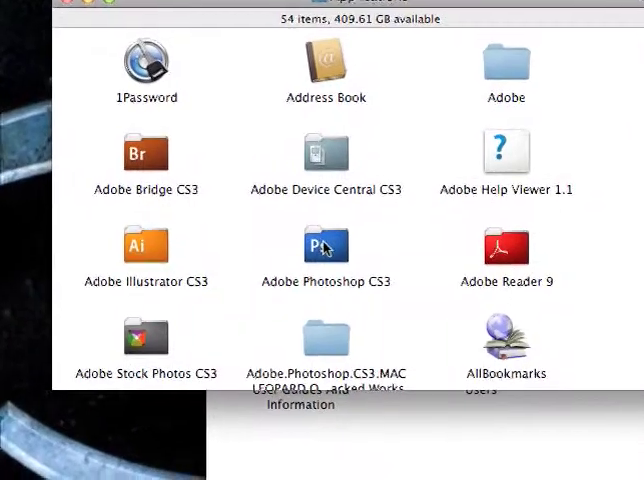
pyautogui.rightClick(324, 246)
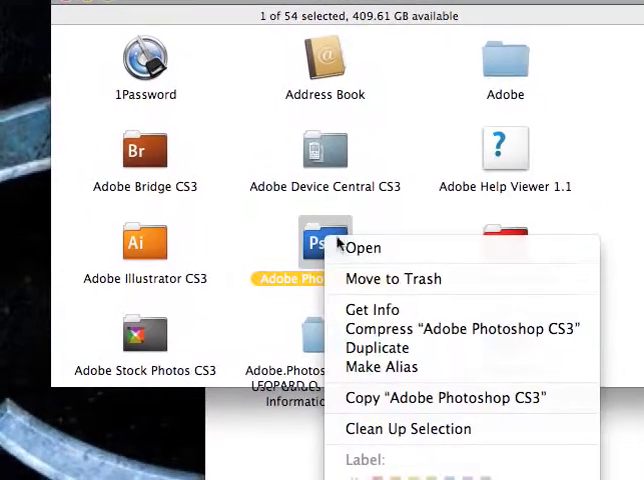
pyautogui.click(363, 247)
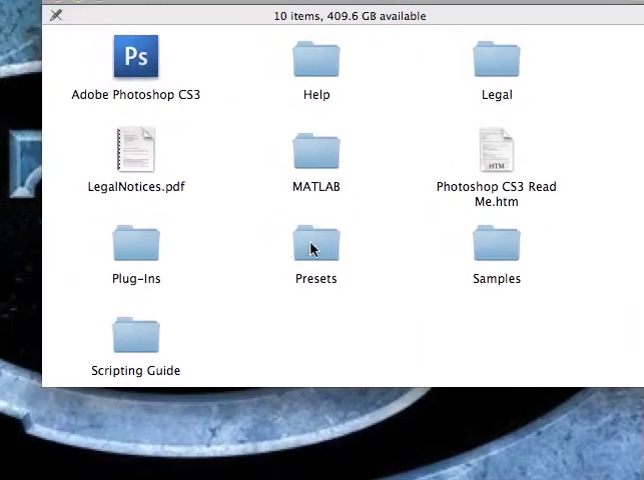
pyautogui.click(315, 245)
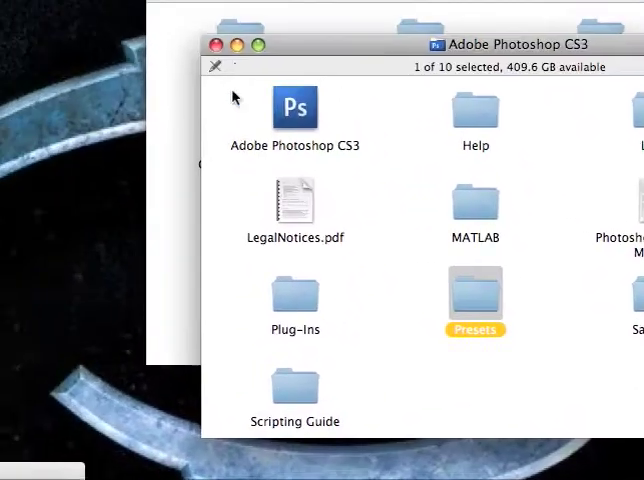
pyautogui.doubleClick(475, 293)
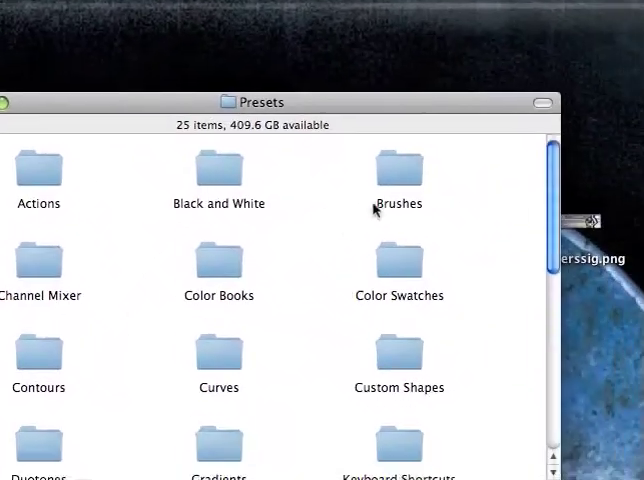
# - Open the Brushes folder inside Presets to view the existing .abr sets
pyautogui.doubleClick(398, 170)
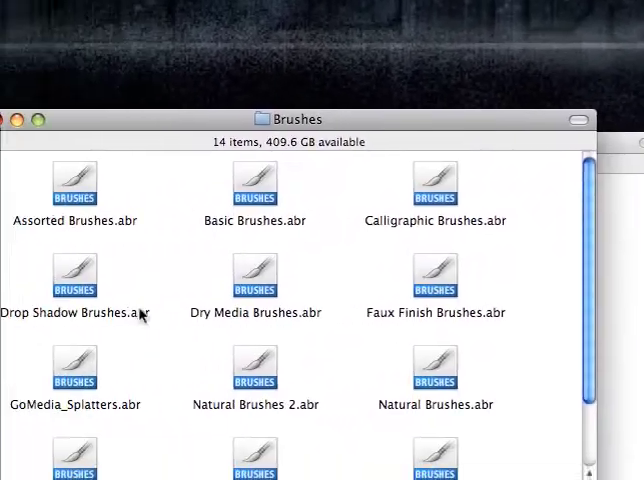
pyautogui.scroll(-3)
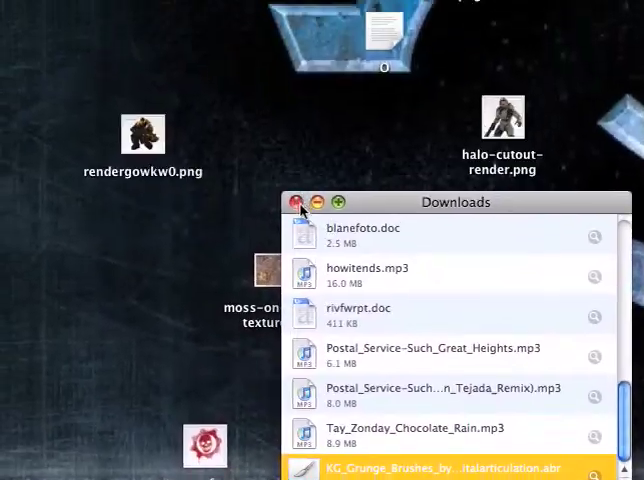
# - Move the KG Grunge .abr file into Brushes, authenticating with the password
pyautogui.click(296, 202)
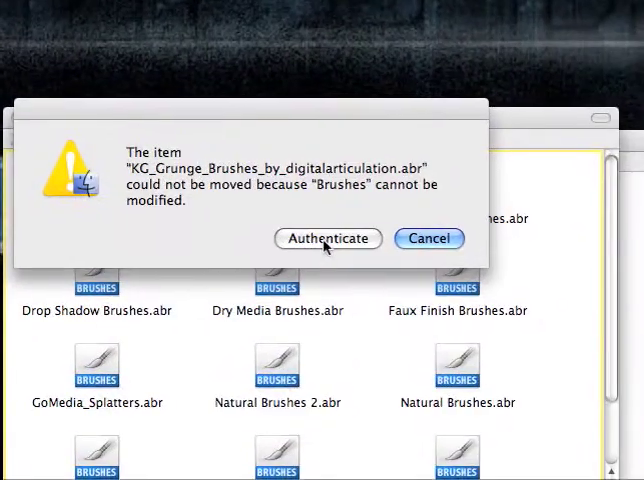
pyautogui.click(429, 238)
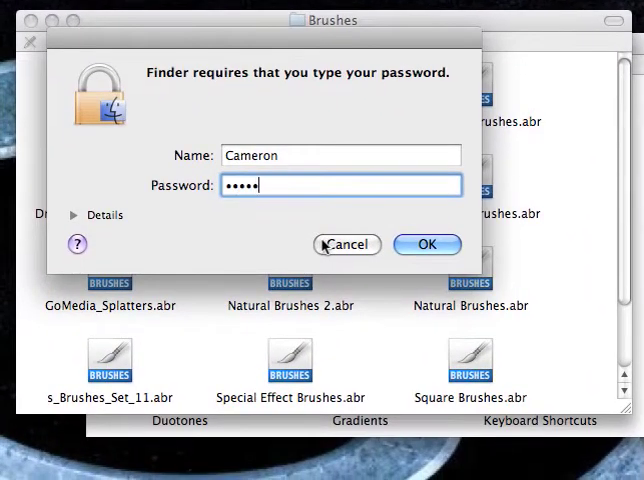
pyautogui.click(425, 244)
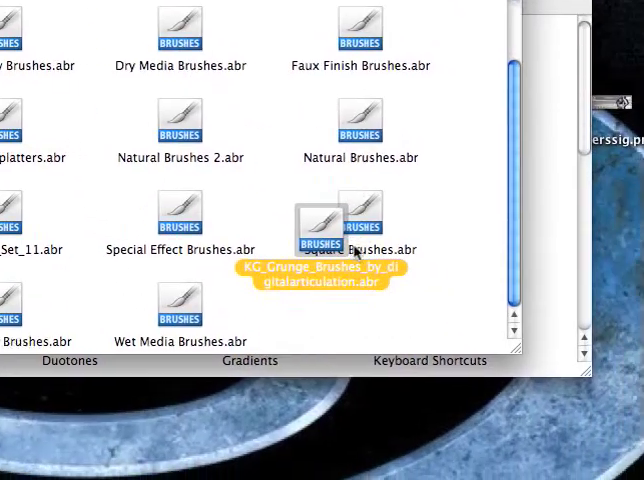
pyautogui.scroll(-3)
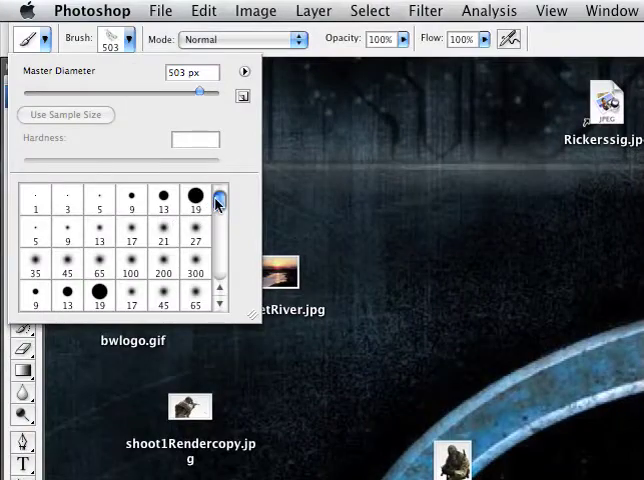
# - Load the KG Grunge .abr file through the Brush picker's Load Brushes option
pyautogui.scroll(-3)
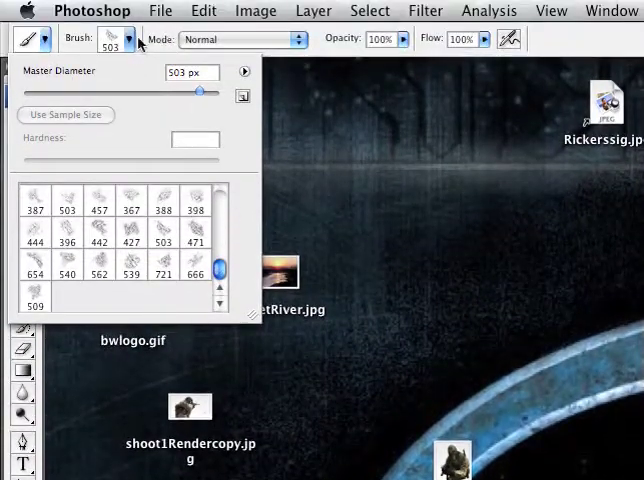
pyautogui.click(128, 39)
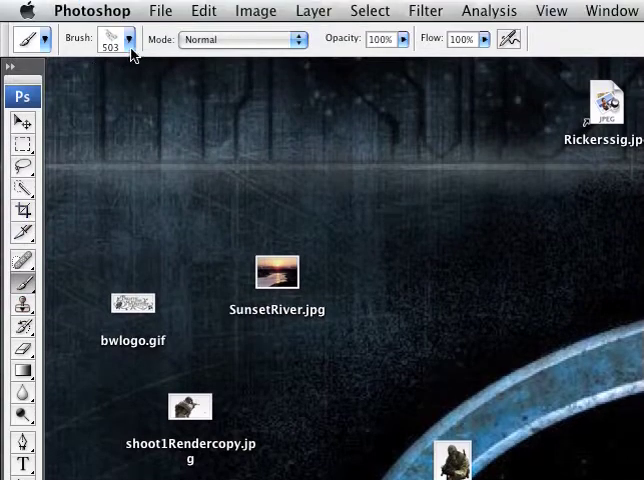
pyautogui.click(128, 39)
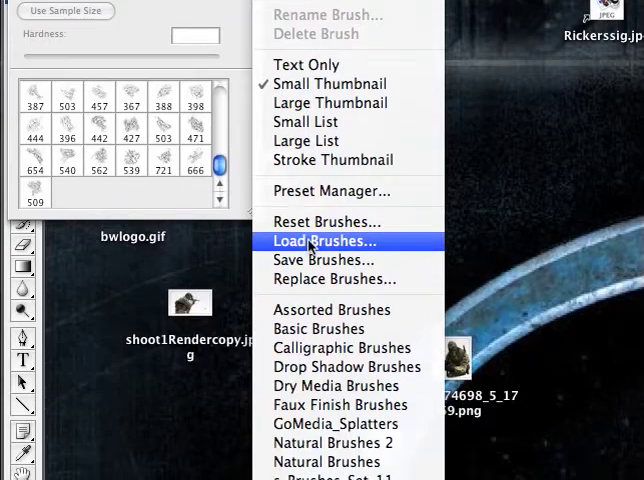
pyautogui.click(323, 241)
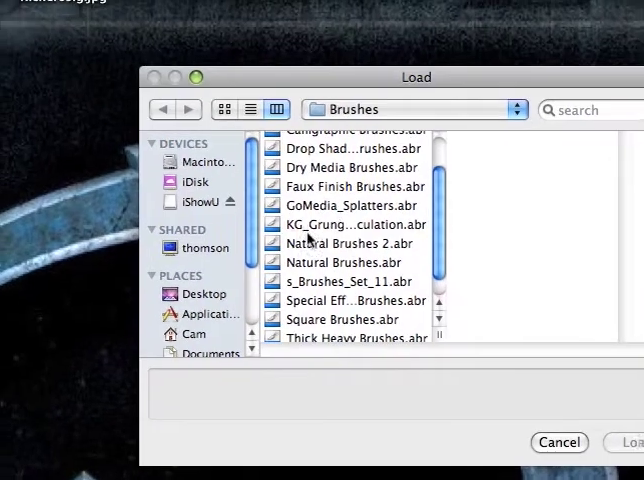
pyautogui.click(354, 224)
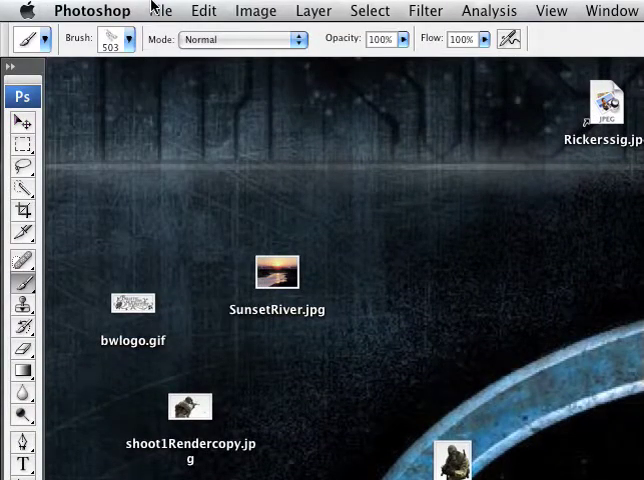
# - Create an 800×200 px document and pick a grunge brush from the Brush picker
pyautogui.click(160, 11)
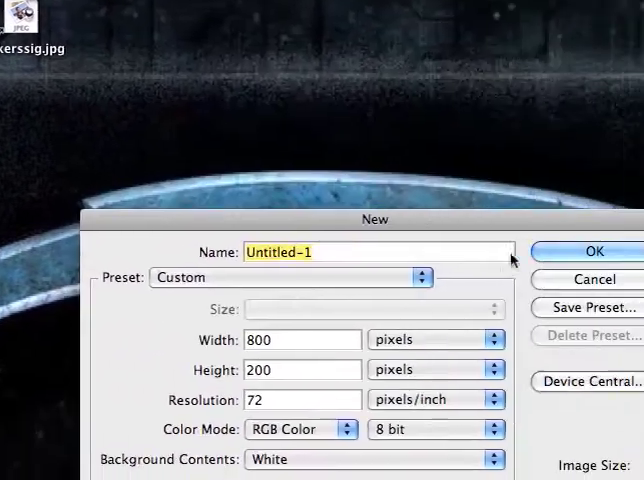
pyautogui.click(593, 251)
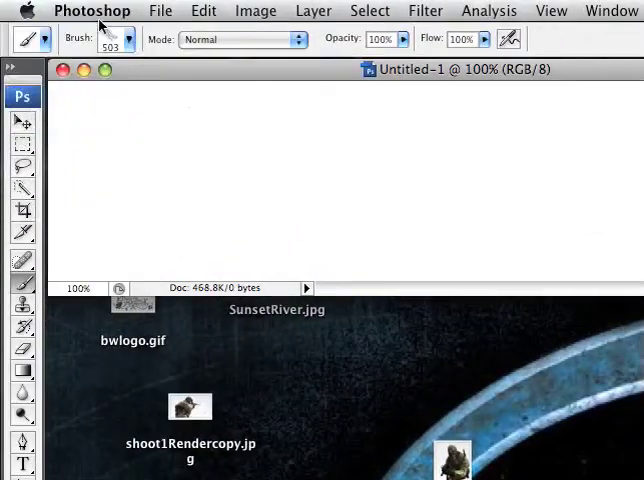
pyautogui.click(128, 39)
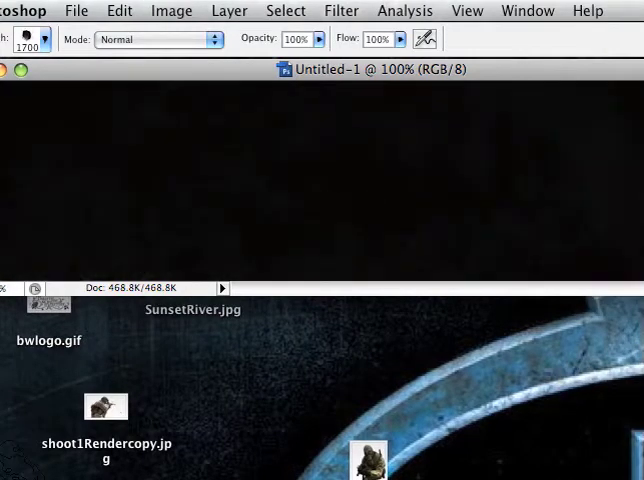
pyautogui.moveTo(325, 225)
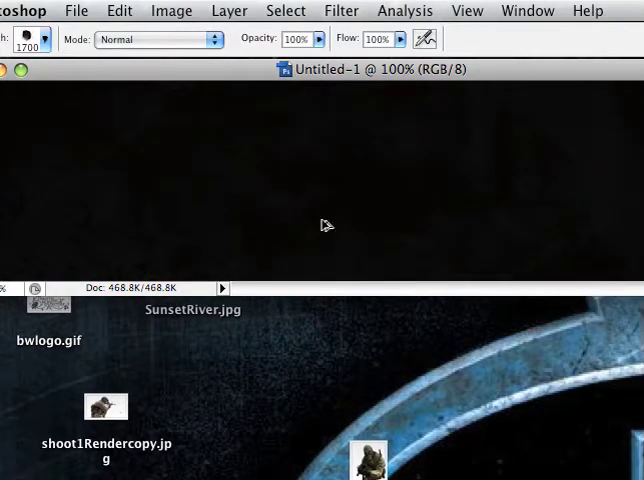